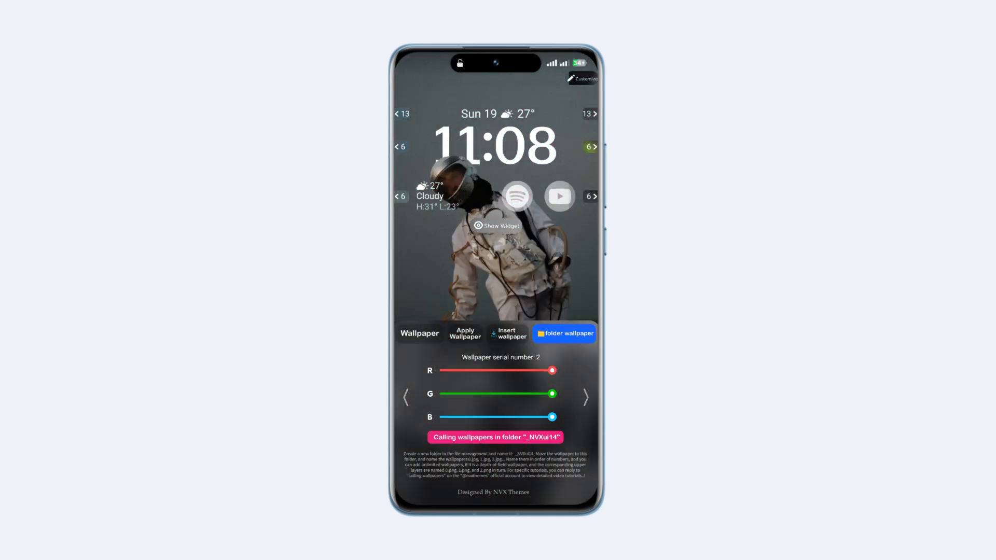
Cycle the NVX lock-screen folder wallpapers from the astronaut past the green car to wallpaper 0.
click(585, 398)
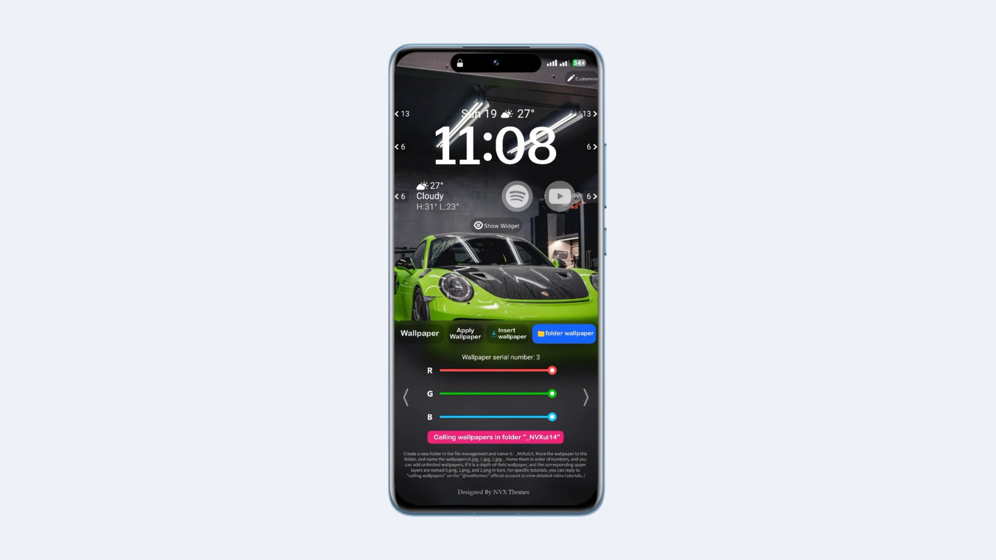
click(406, 397)
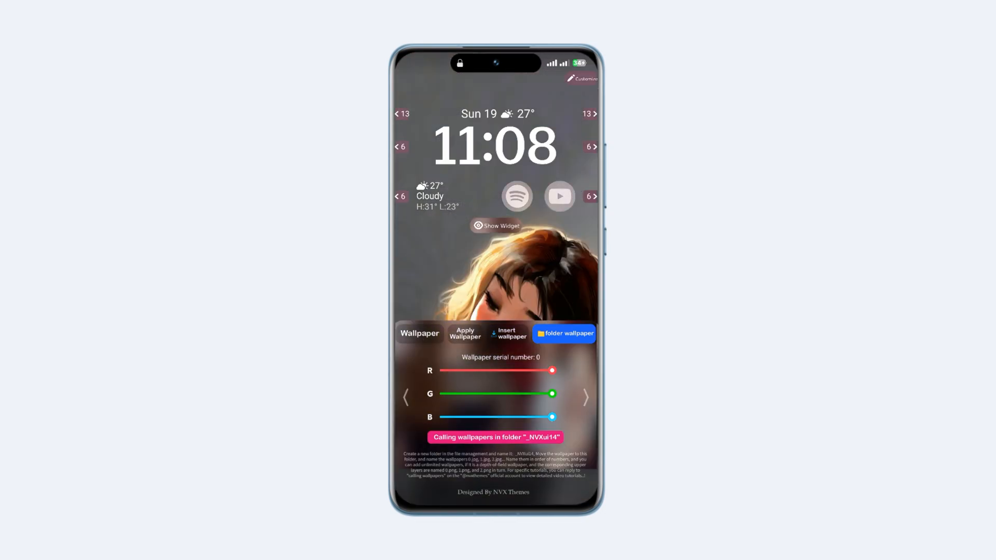
click(585, 397)
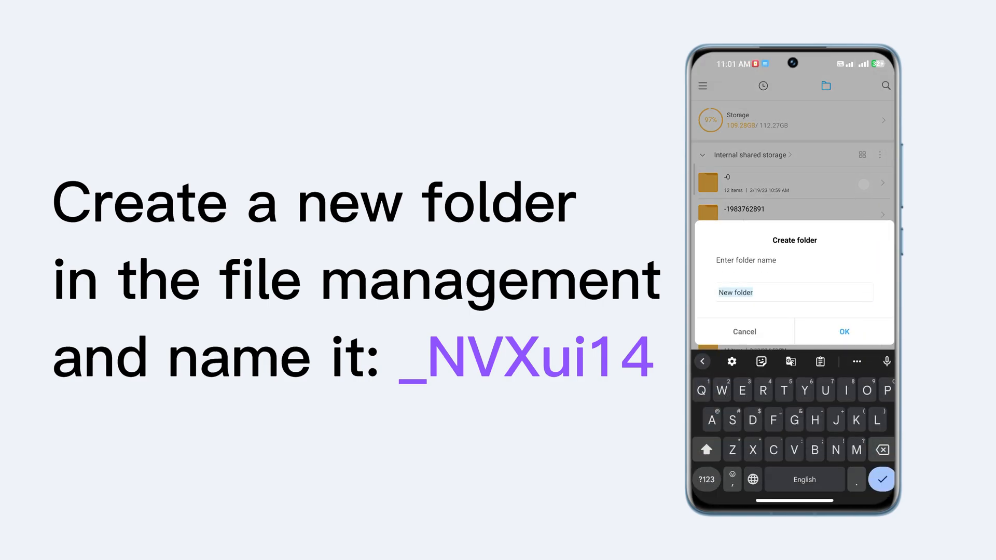
Replace the default 'New folder' name with _NVXui14 and create the folder.
click(793, 292)
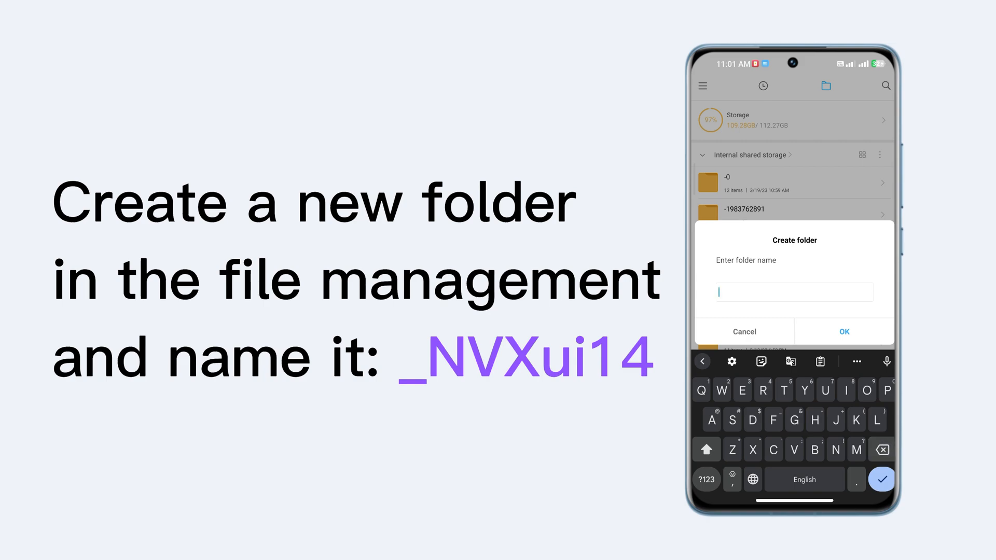
text(_NVX)
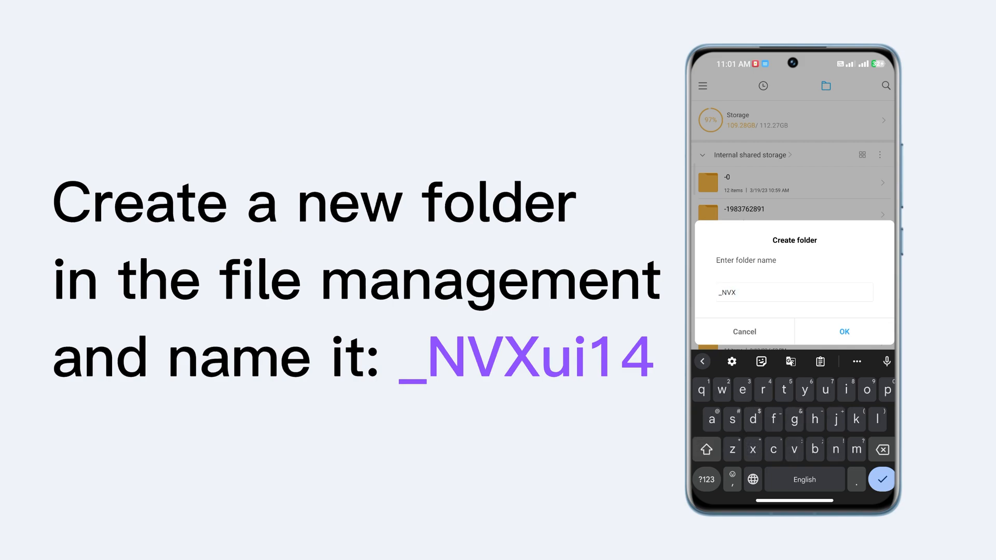
text(ui14)
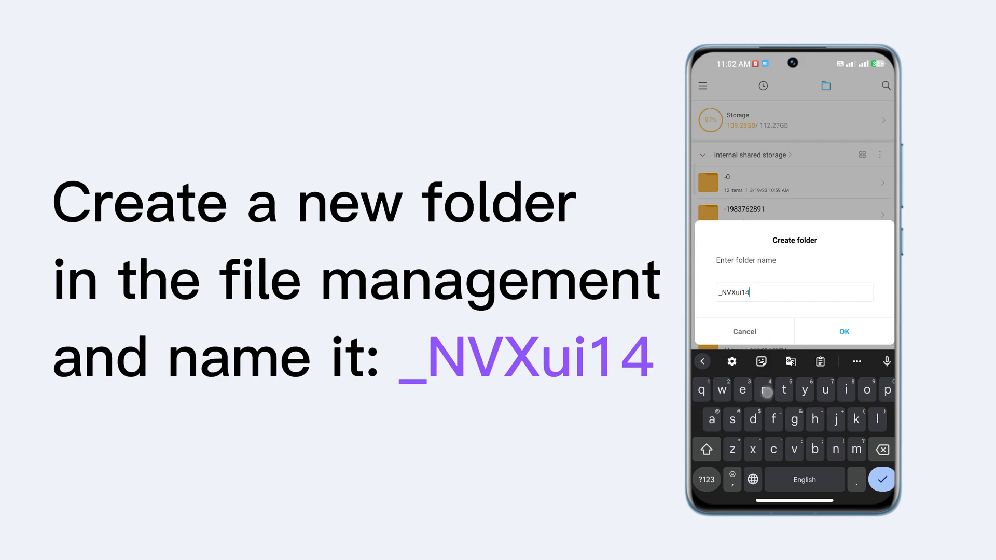
click(844, 331)
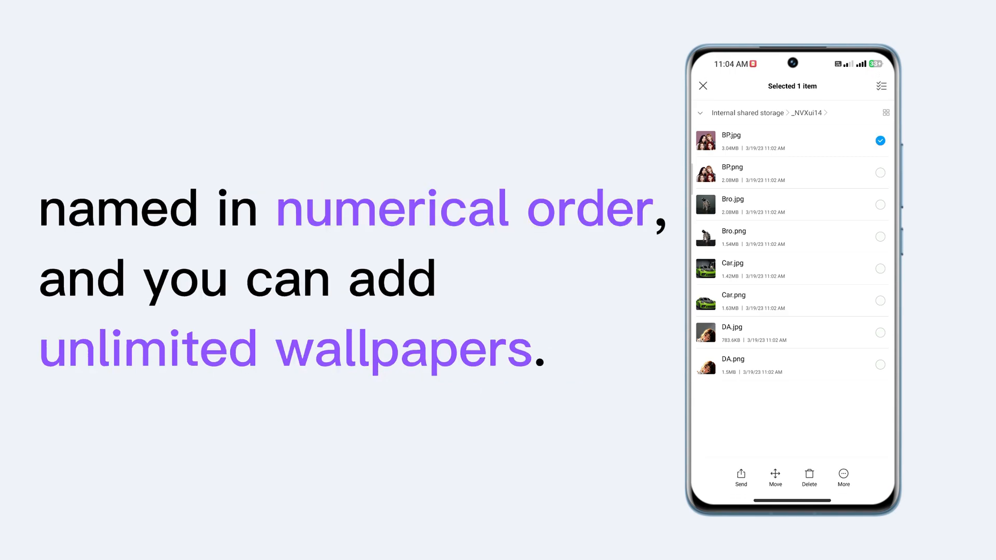
Rename BP.jpg to 0.jpg, then select BP.png.
click(843, 476)
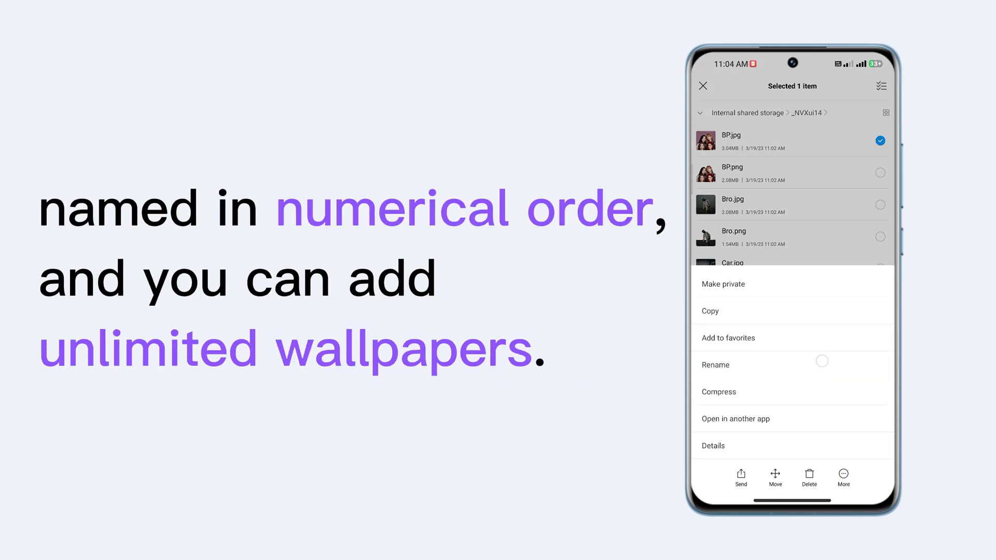
click(714, 364)
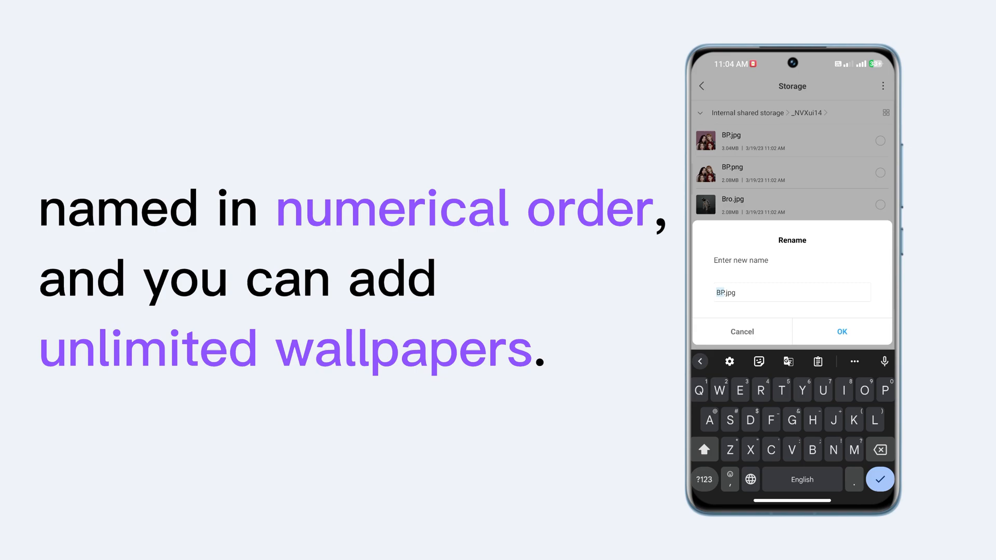
key(Backspace)
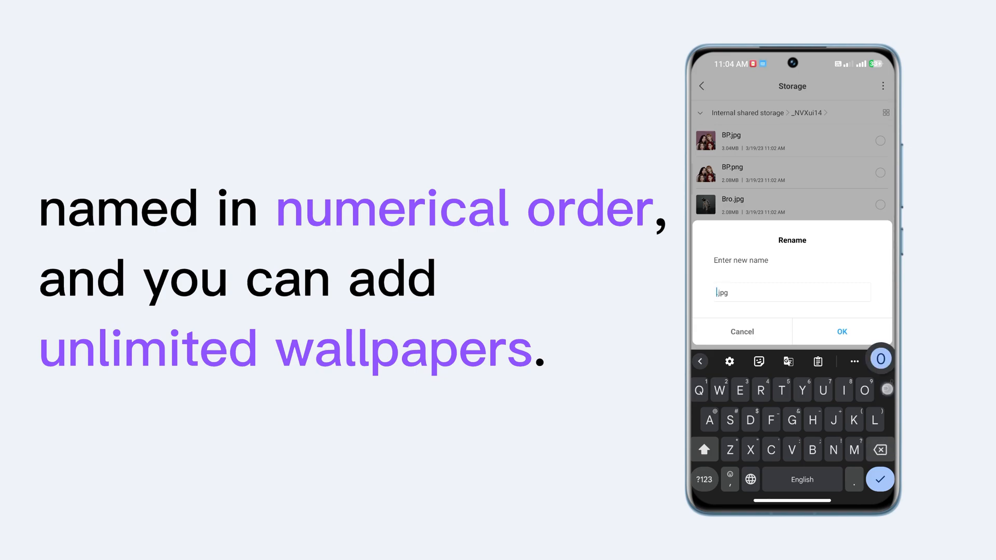
click(842, 331)
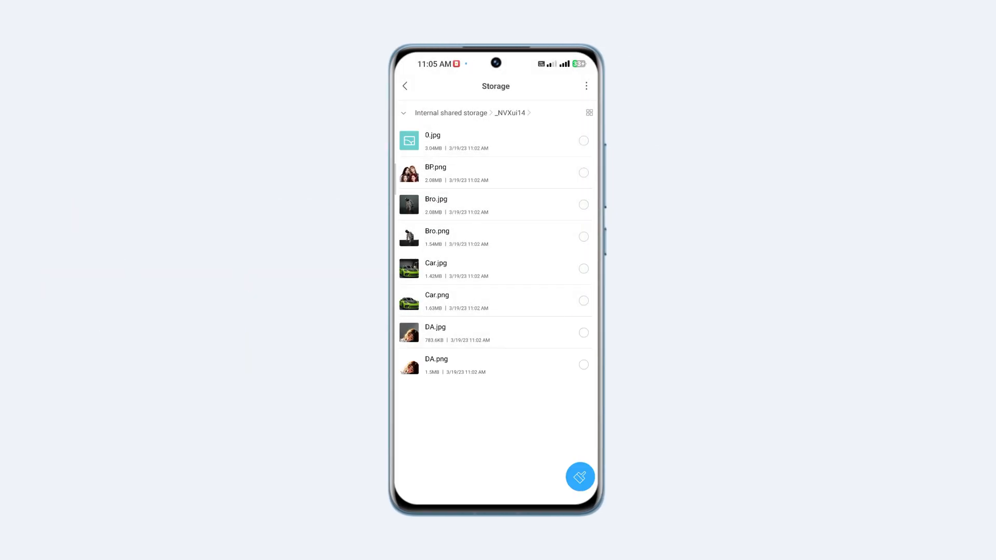
click(583, 172)
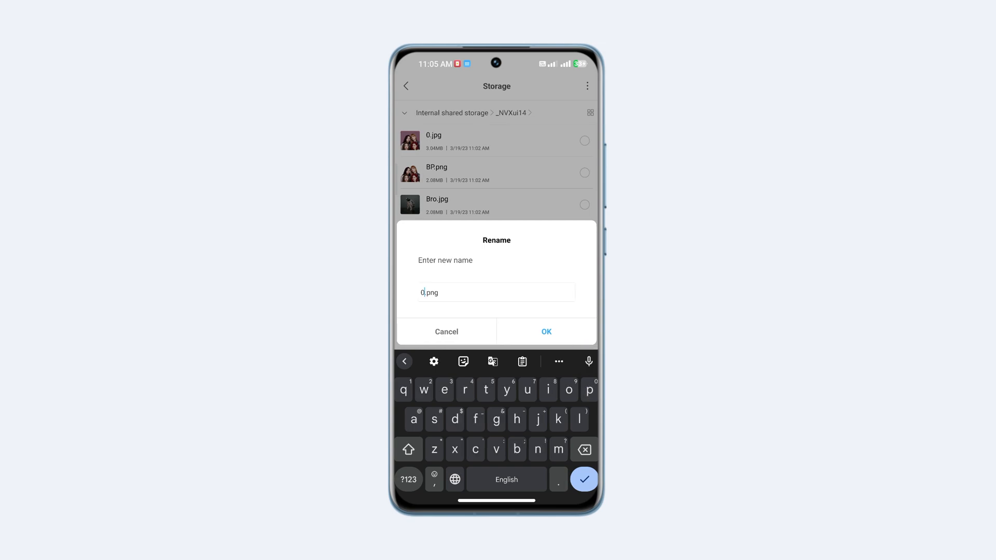
Confirm the new names 0.png for BP.png and 1.jpg for Bro.jpg.
click(545, 331)
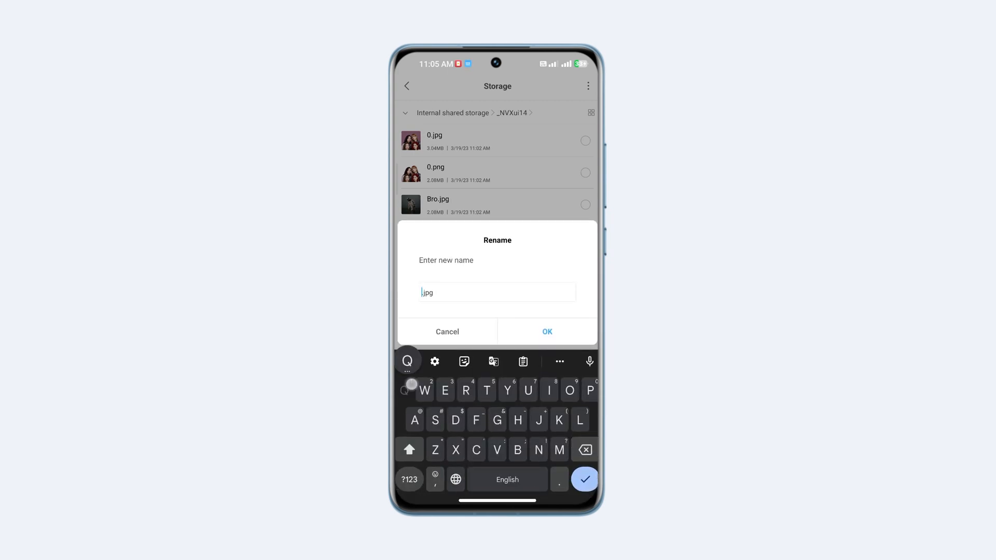
click(546, 331)
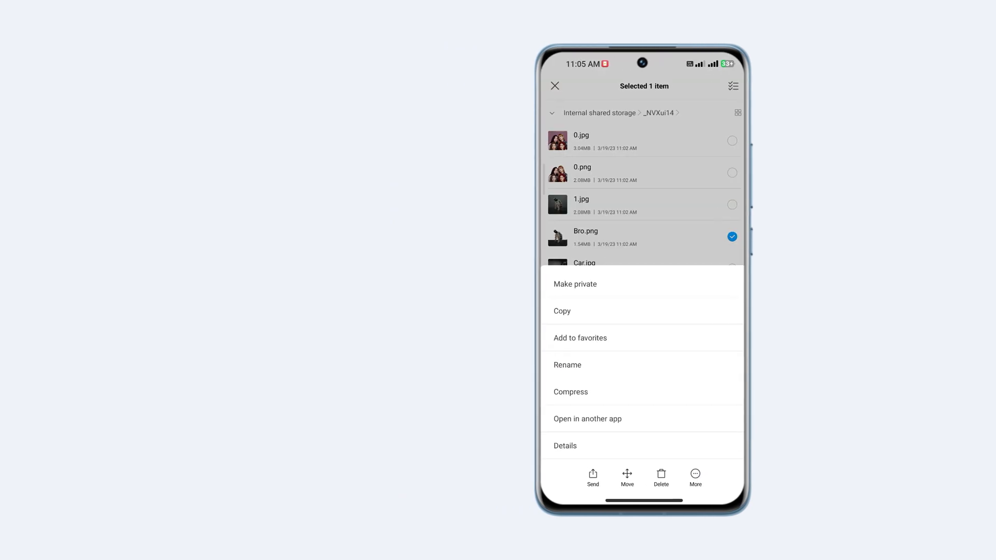
Rename Bro.png to 1.png and Car.jpg to 2.jpg.
click(567, 365)
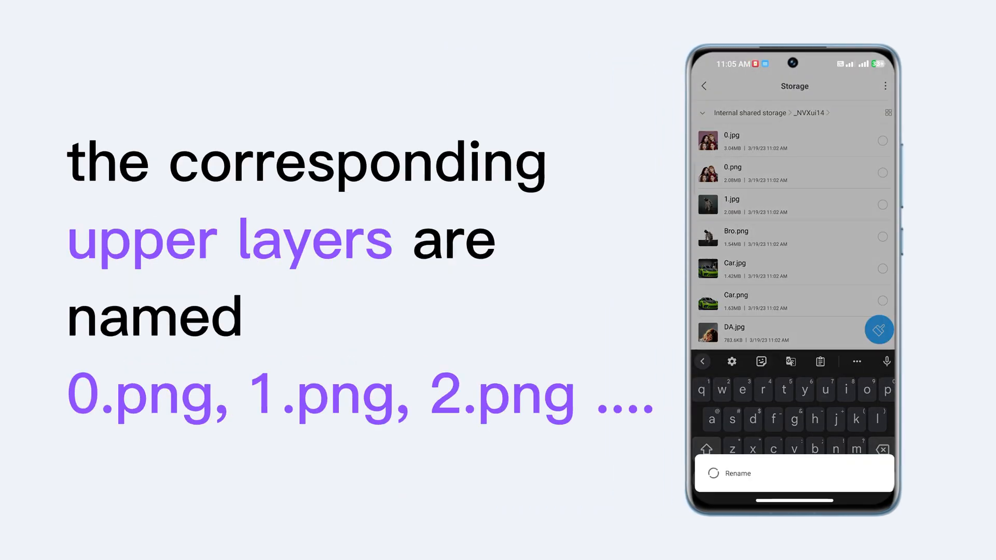
click(794, 269)
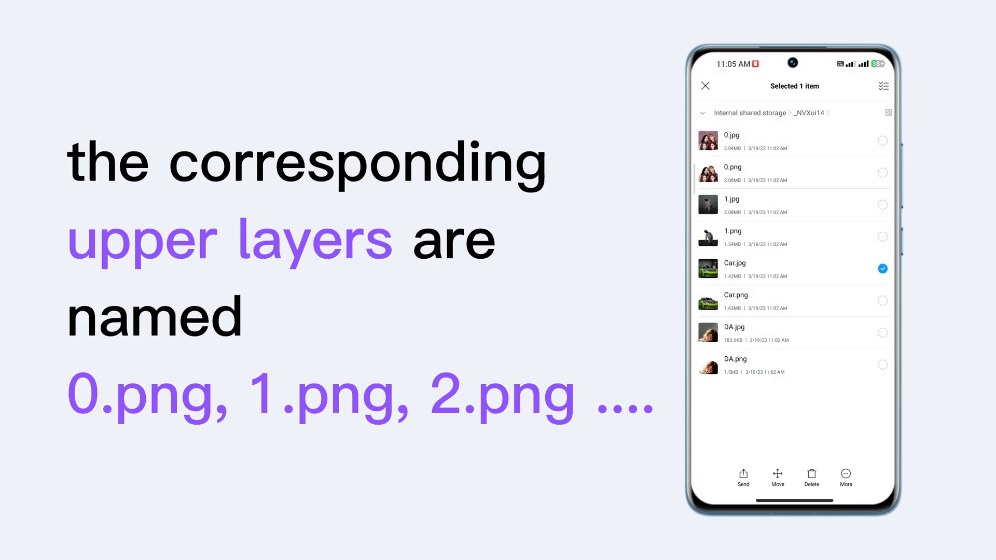
click(845, 476)
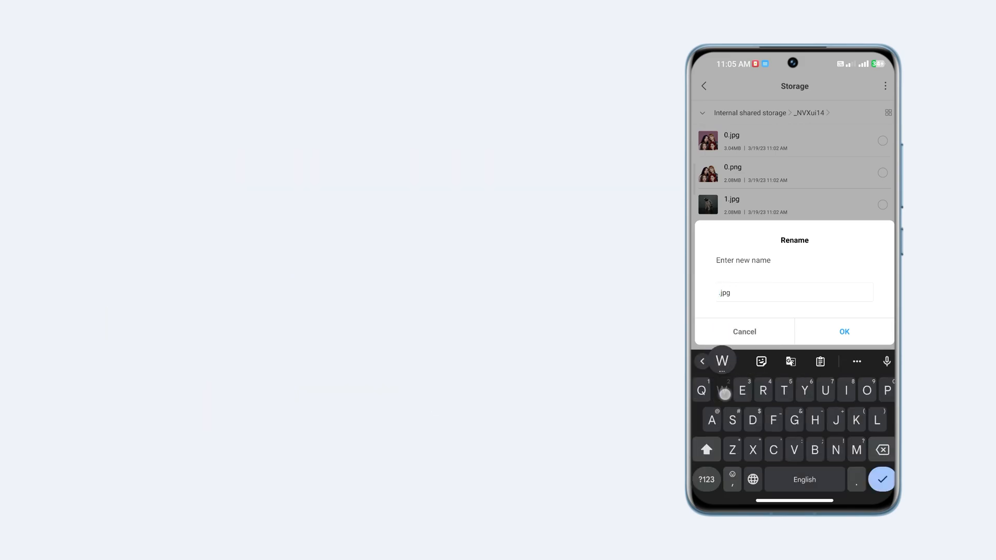
click(743, 331)
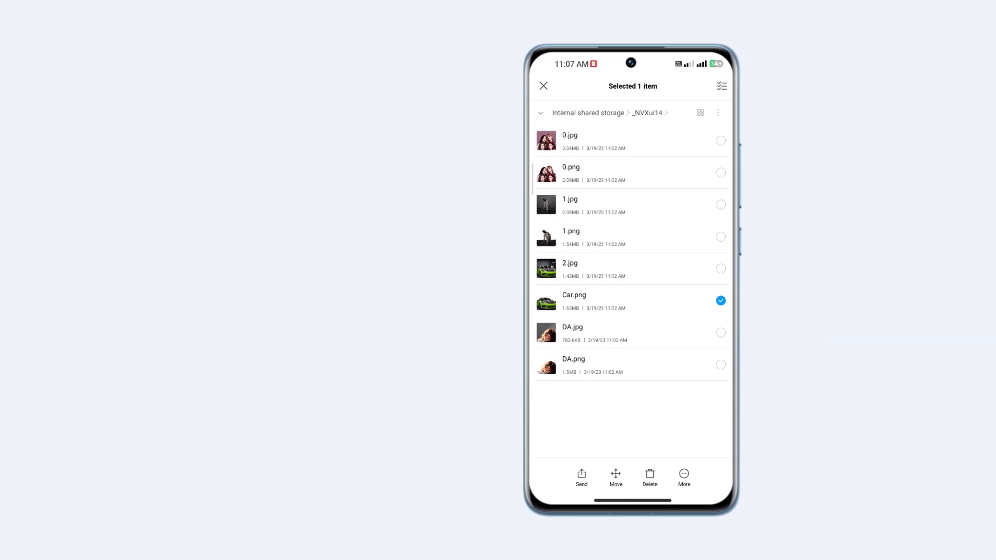
Rename Car.png to 2.png.
click(683, 477)
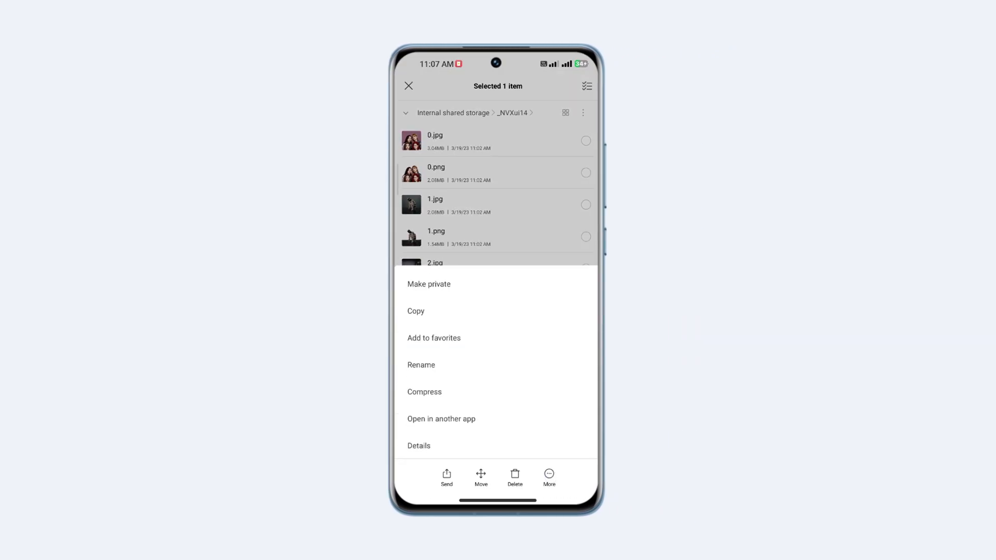
click(421, 365)
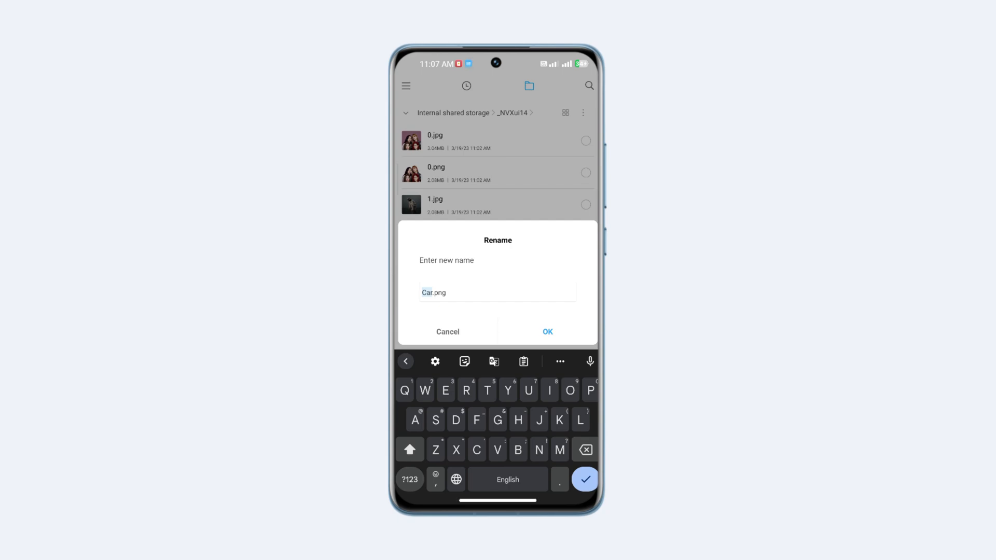
text(2)
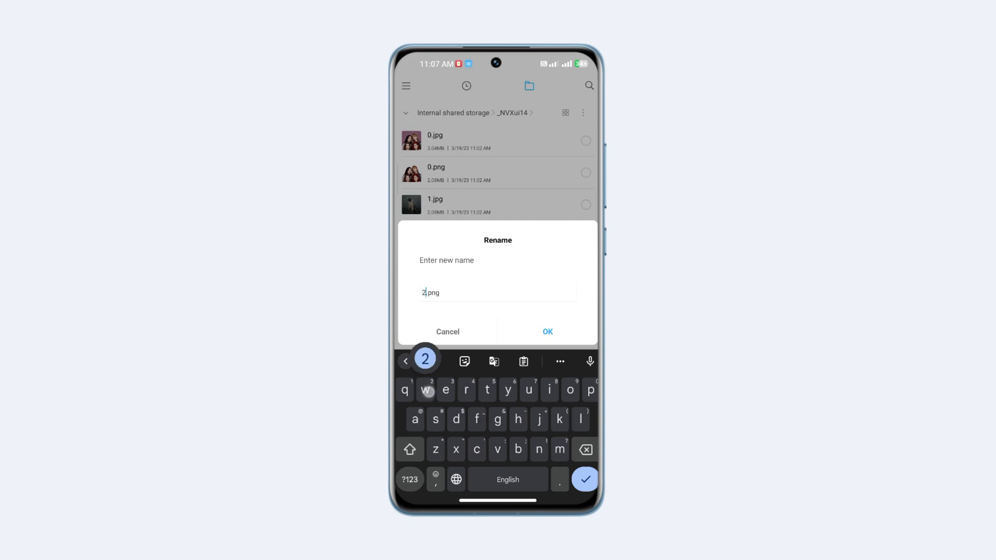
click(546, 331)
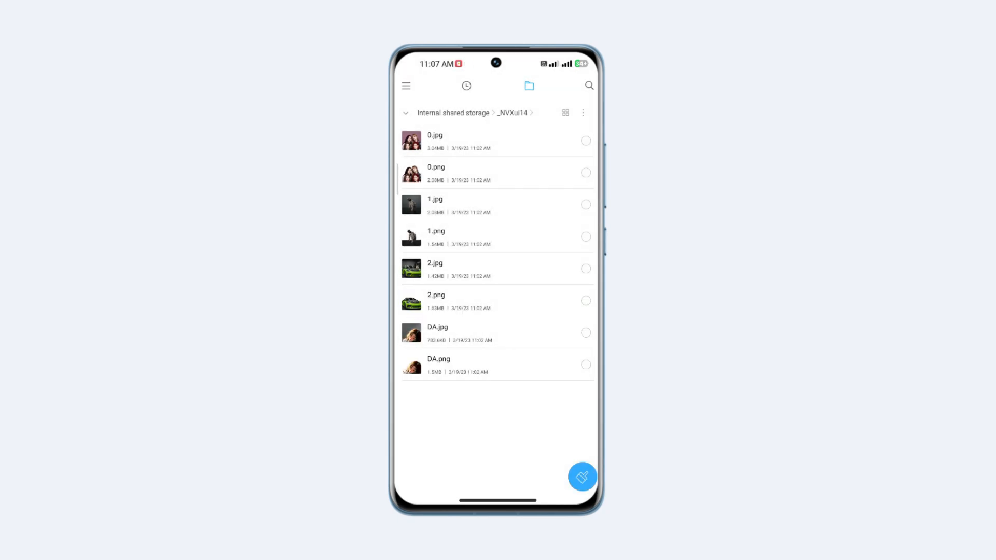
Number the DA pair, turning DA.jpg into 3.jpg and DA.png into 3.png.
click(585, 332)
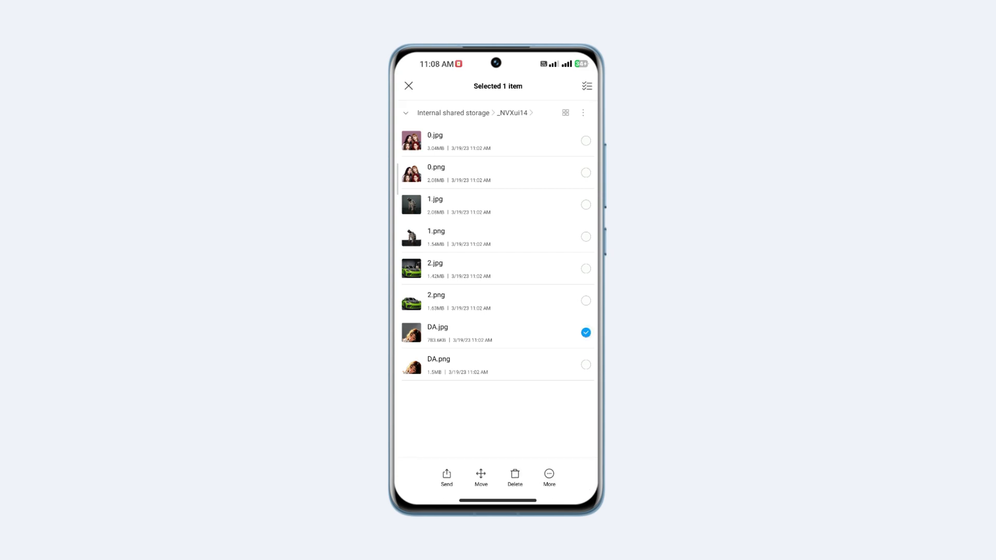
click(549, 477)
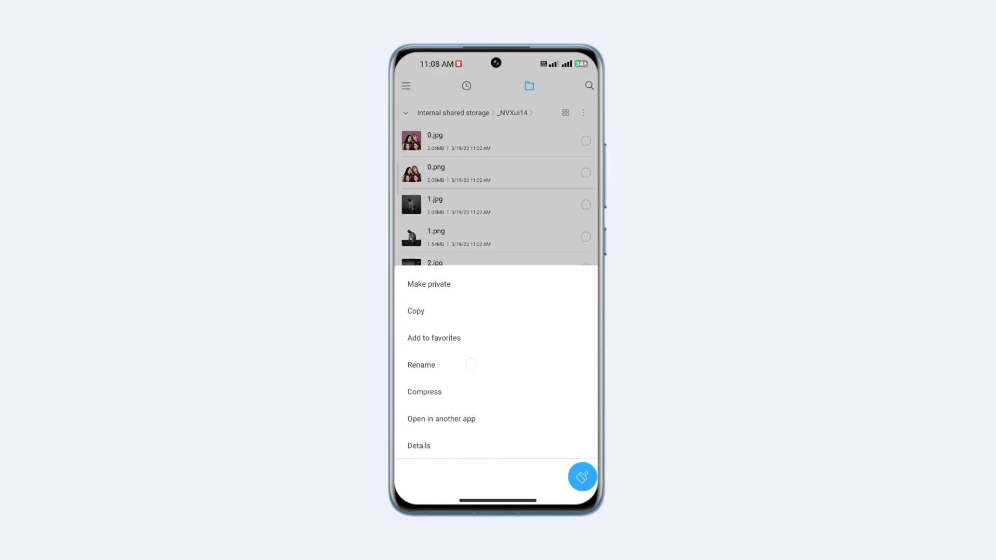
click(421, 365)
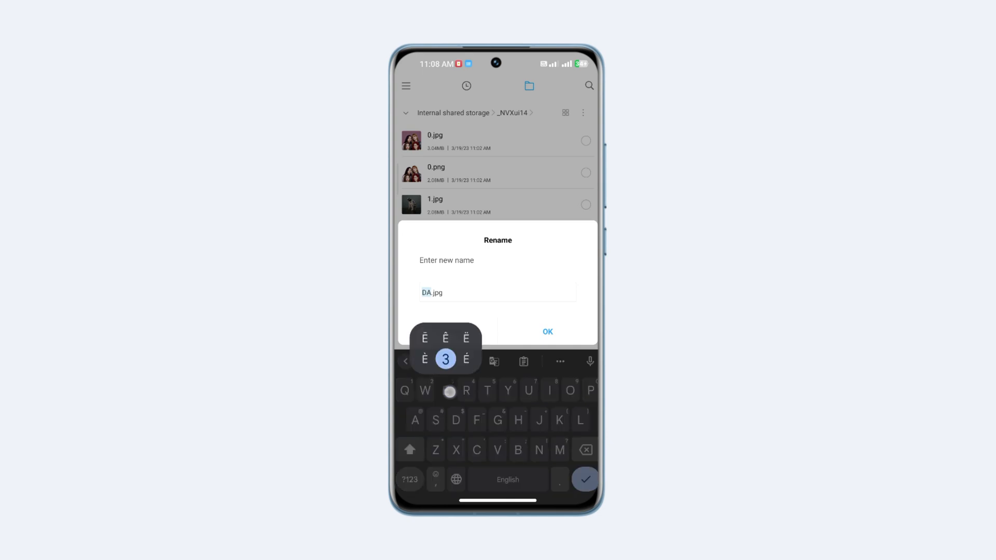
click(547, 331)
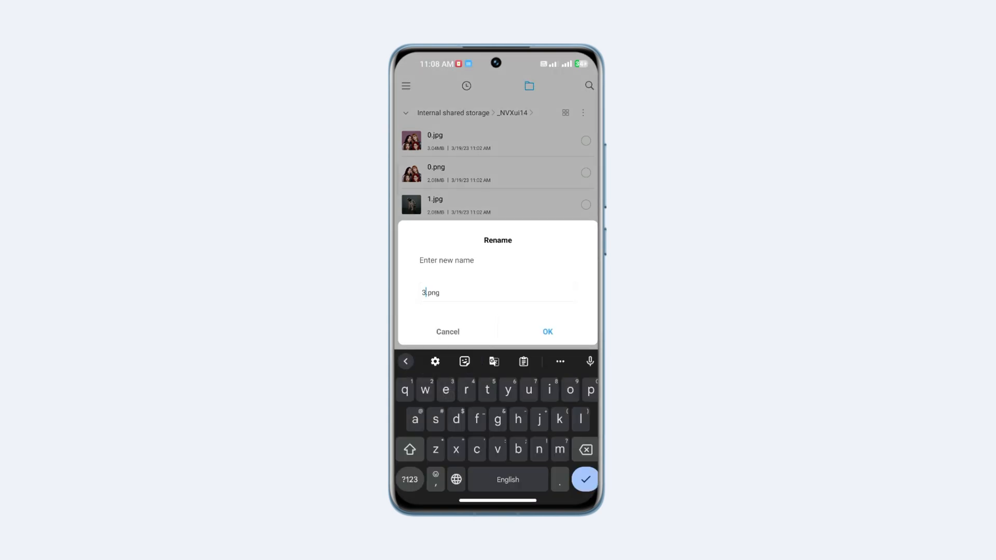
click(547, 331)
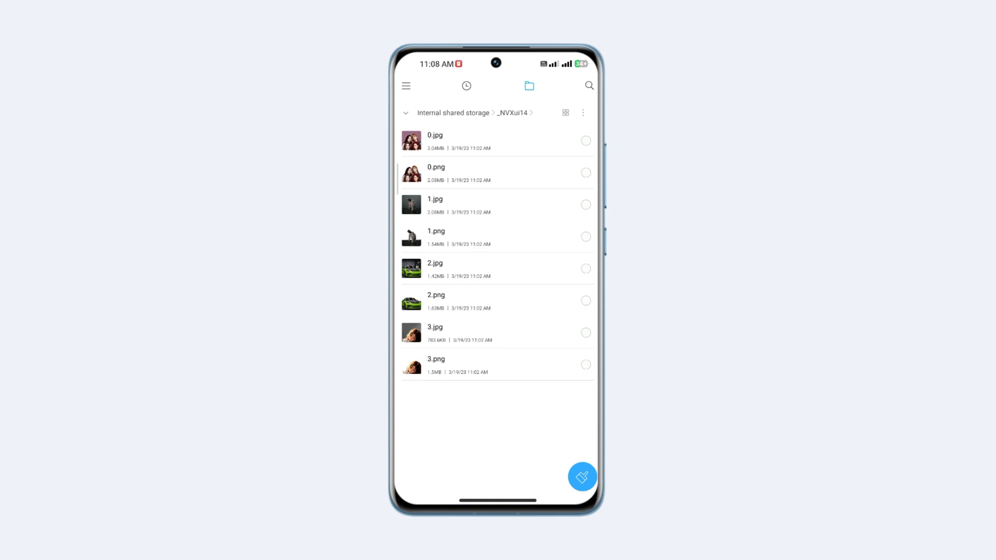